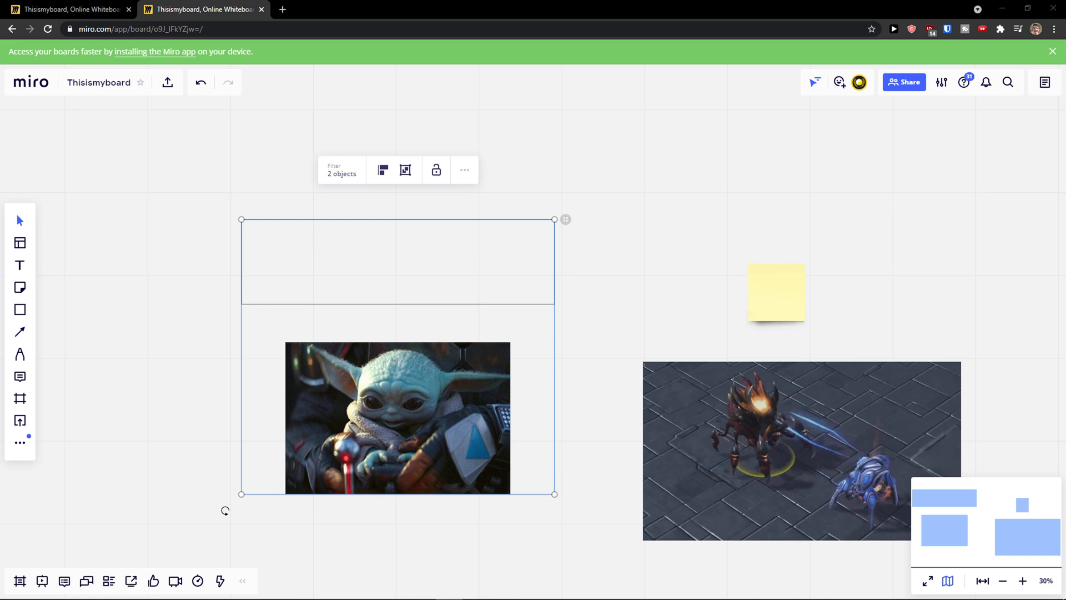
Reposition the creature image past the frame's left edge and select it with the frame.
click(140, 424)
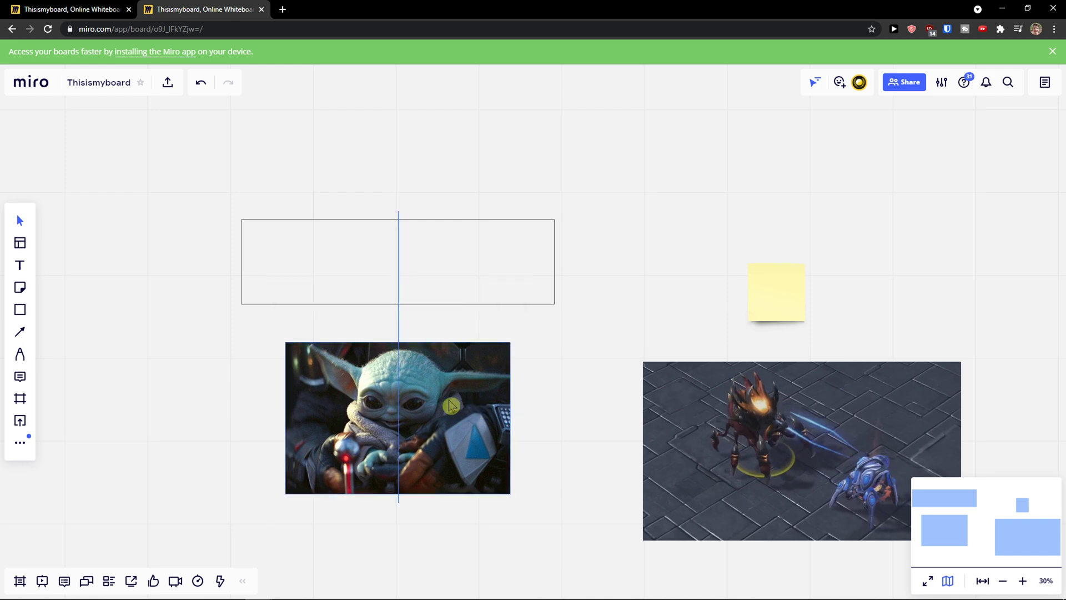
click(398, 261)
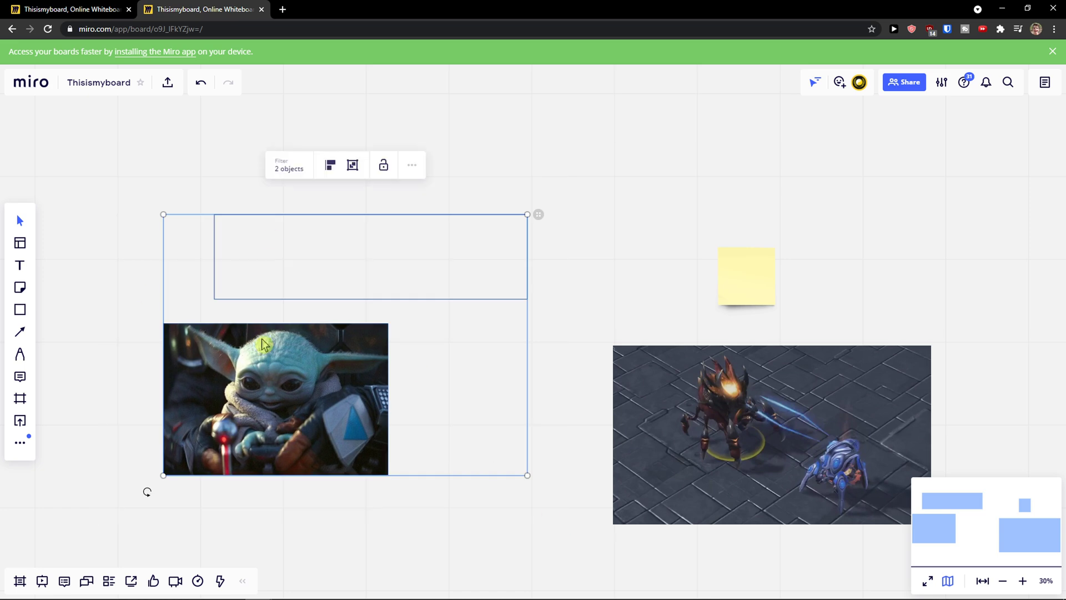
mouse_move(330, 165)
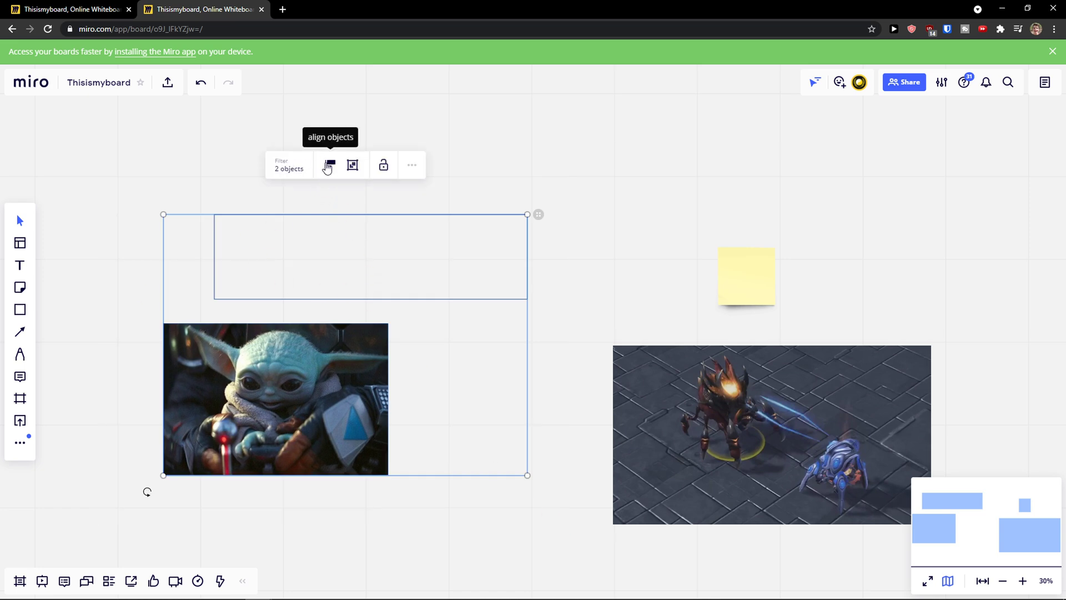
Left-align the frame and creature image via Align objects, then apply a second alignment.
click(329, 165)
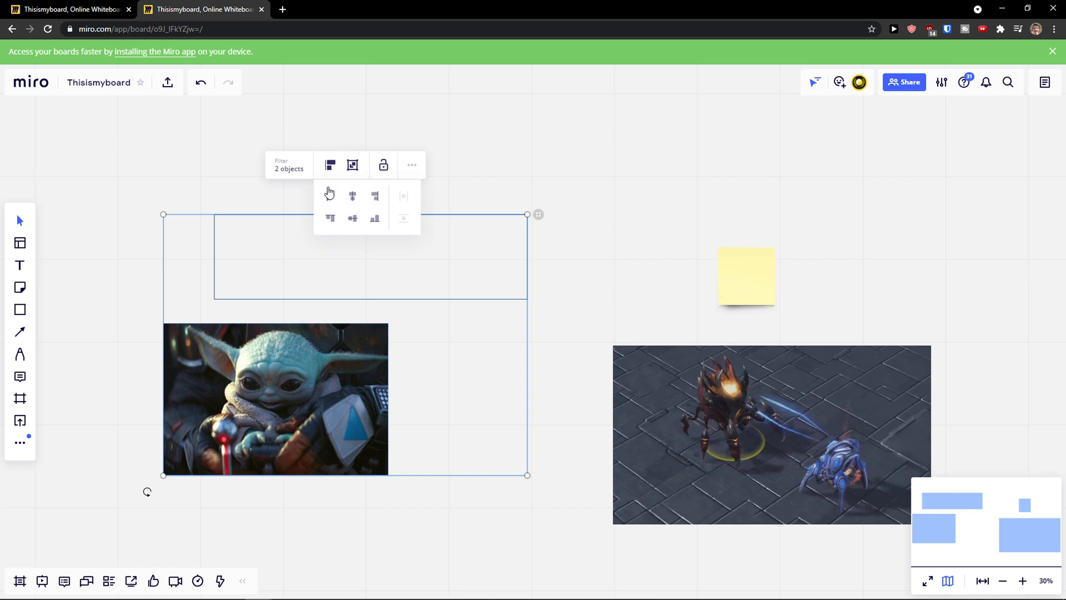
mouse_move(331, 196)
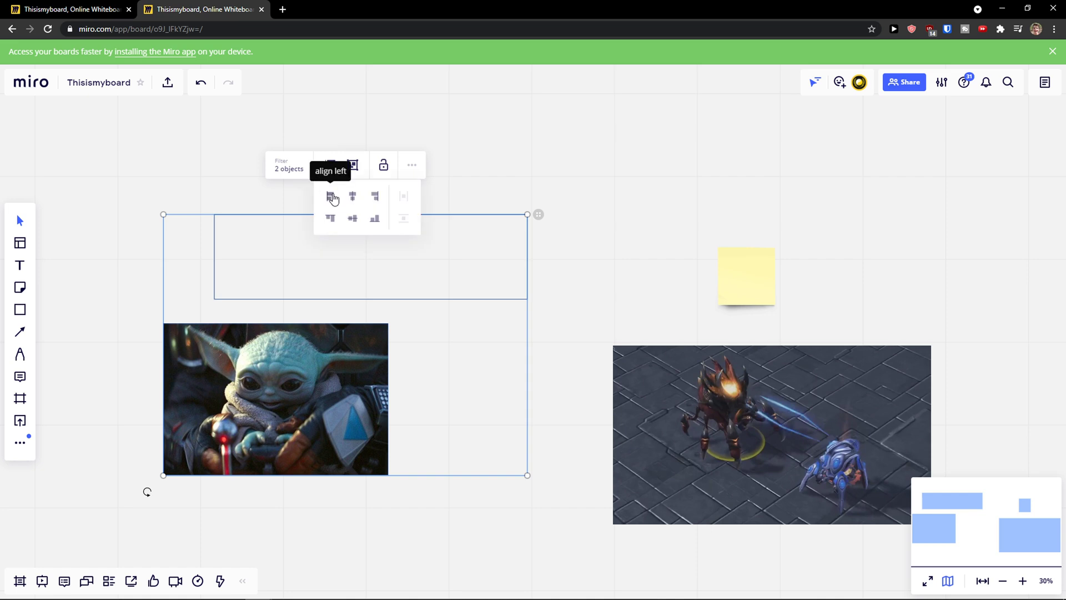
click(331, 197)
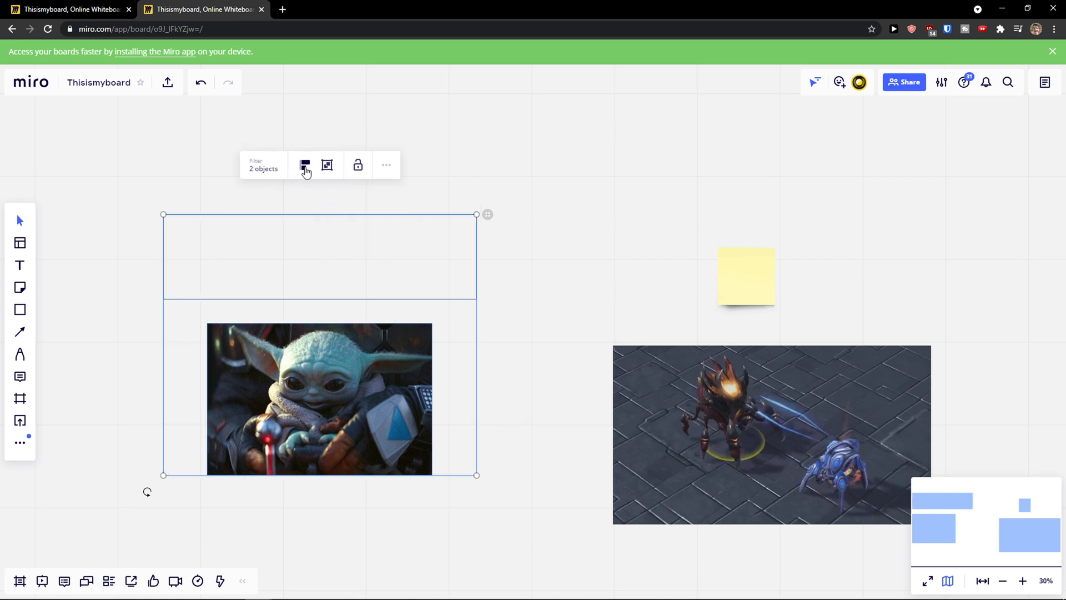
click(304, 164)
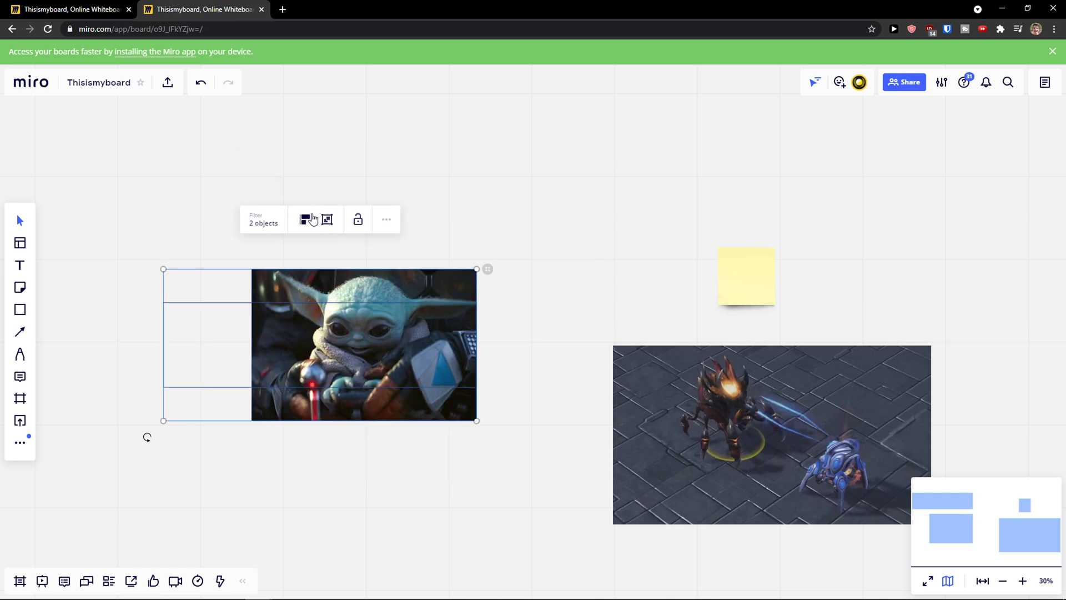
click(304, 219)
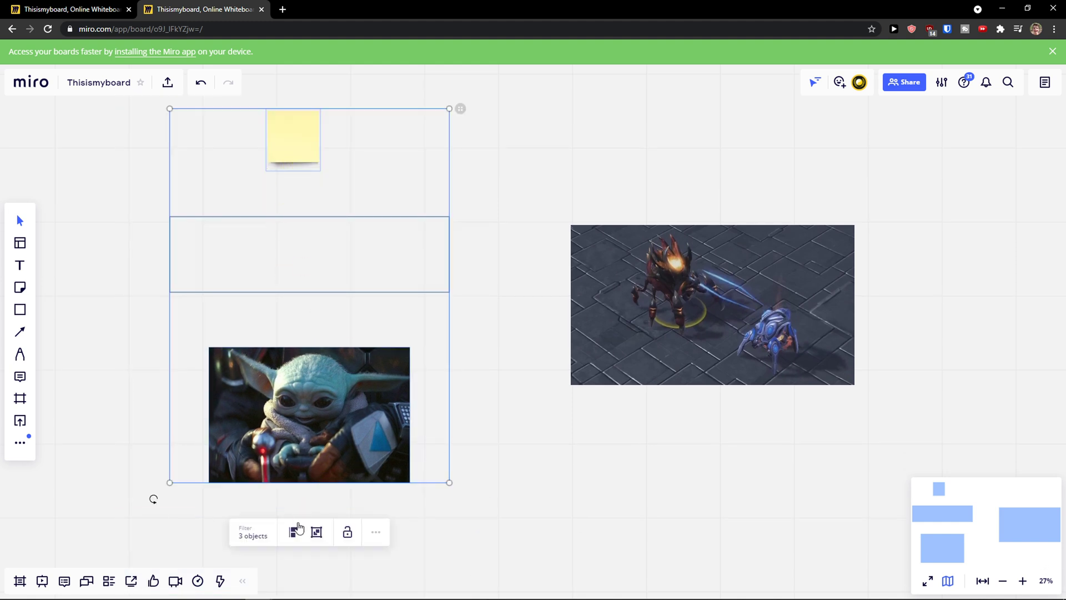
Apply Align left to the sticky note, frame and creature image together.
click(294, 531)
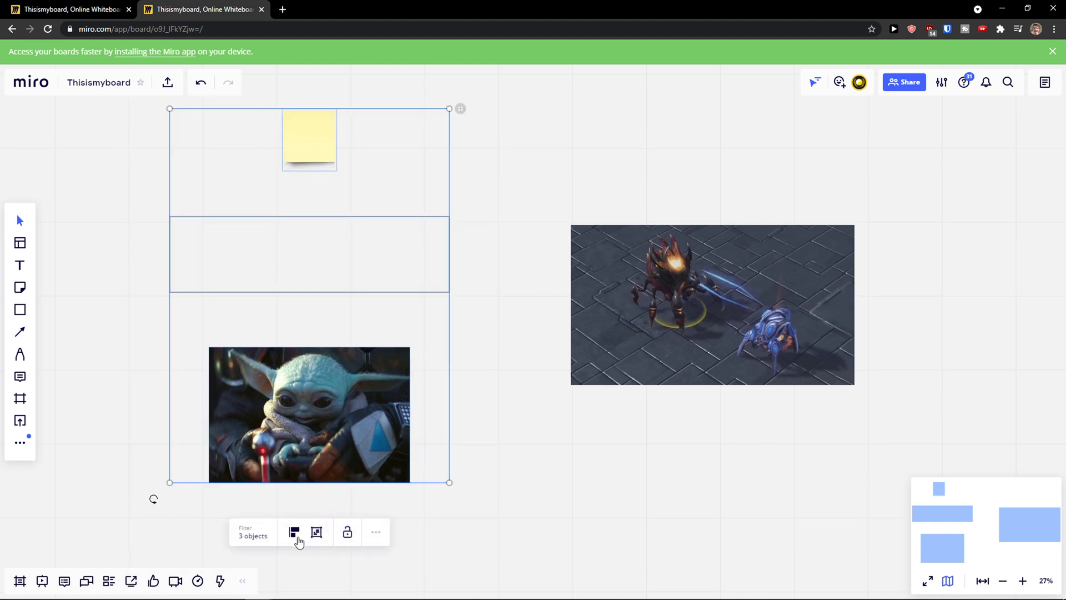
click(293, 532)
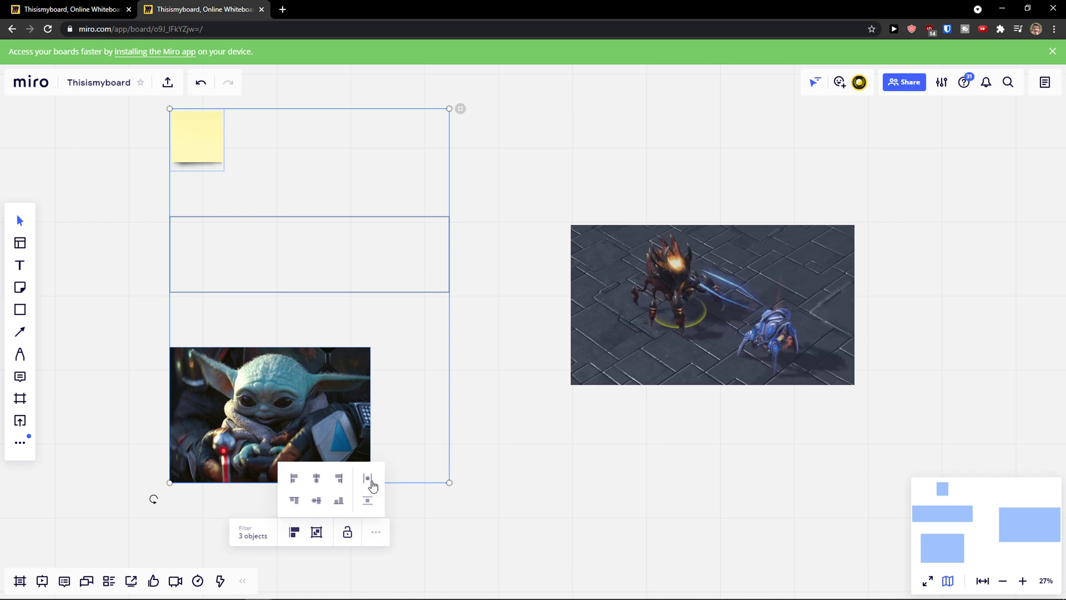